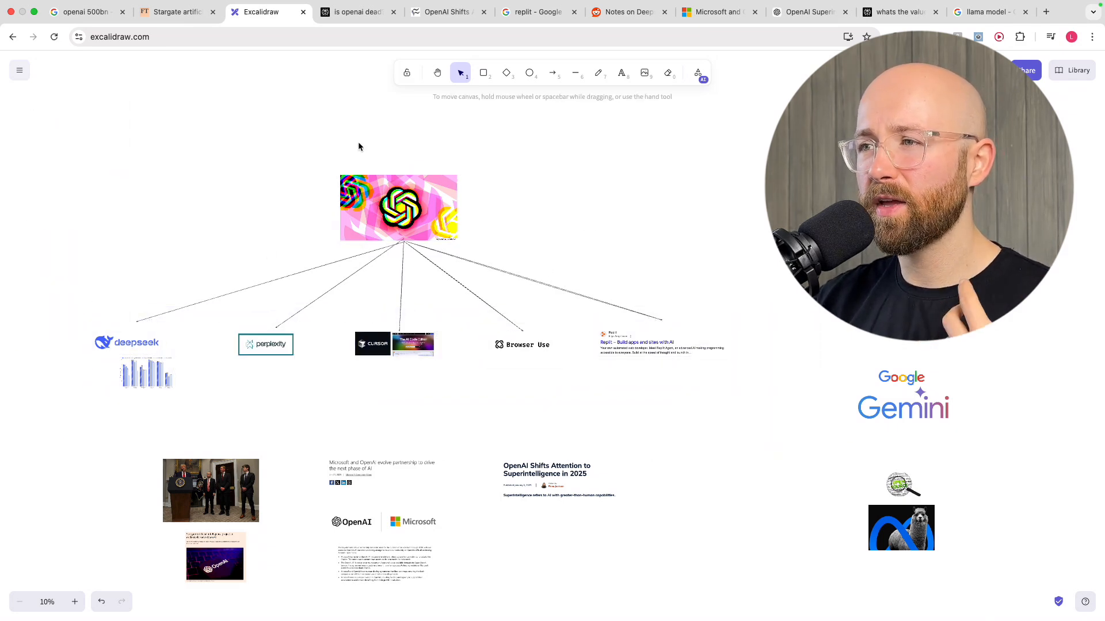
# Select the Stargate article image, then zoom onto the Microsoft–OpenAI partnership terms with the pencil.
pyautogui.click(398, 207)
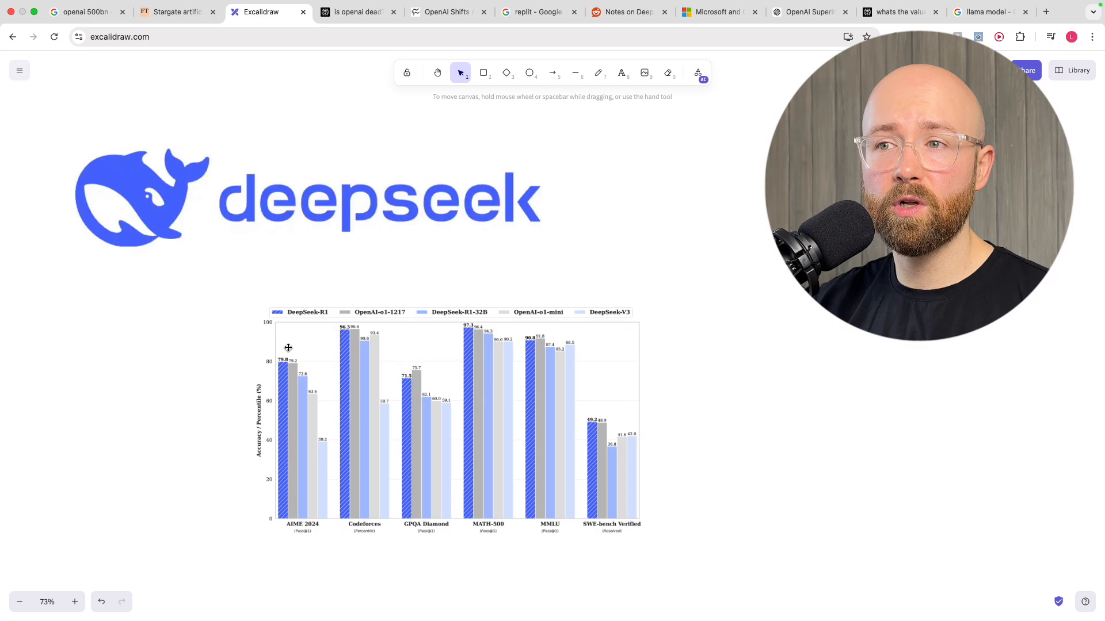
pyautogui.moveTo(372, 351)
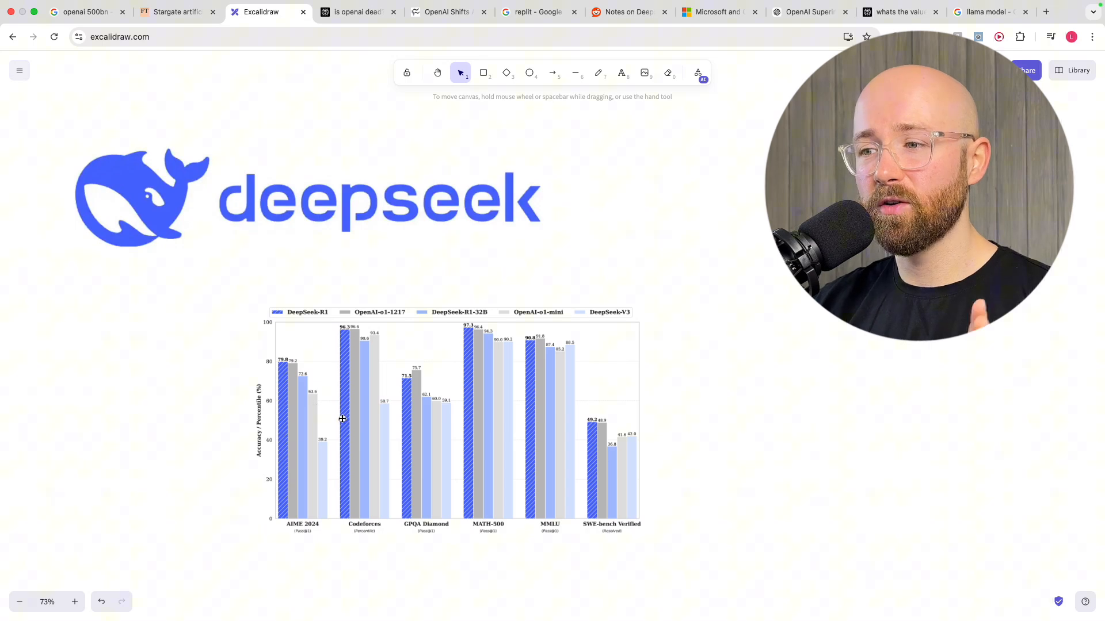
pyautogui.moveTo(346, 415)
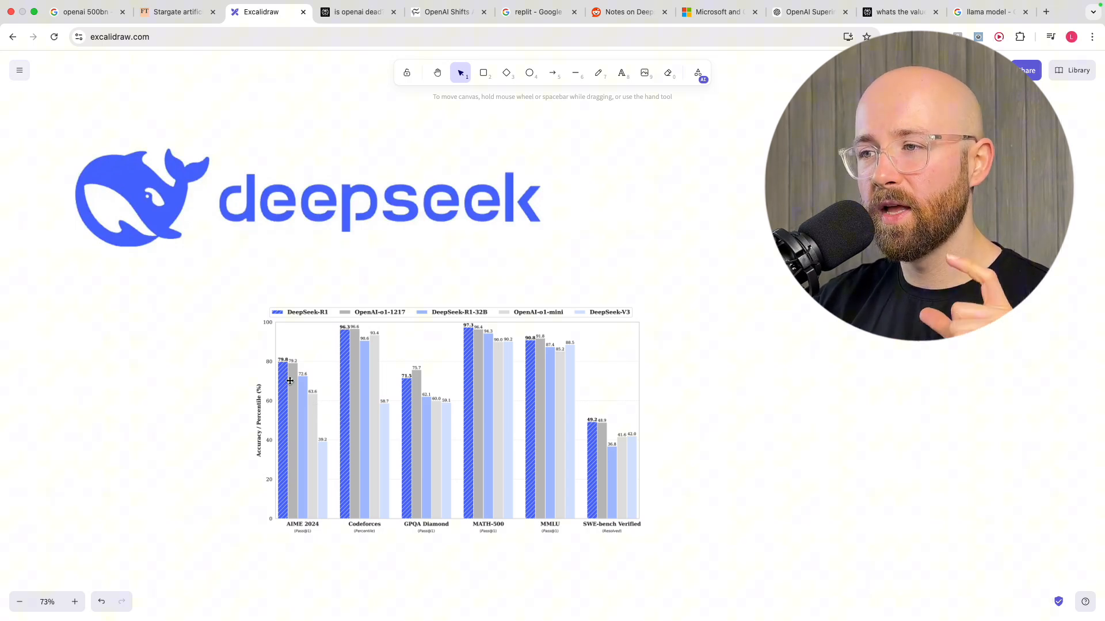
pyautogui.moveTo(590, 418)
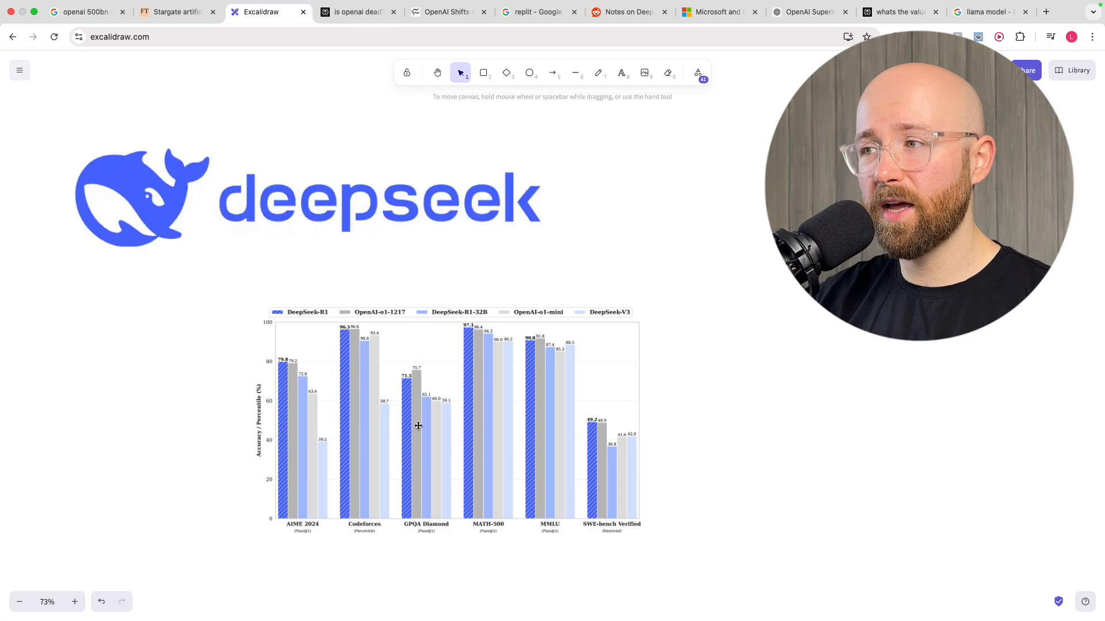
pyautogui.scroll(-3)
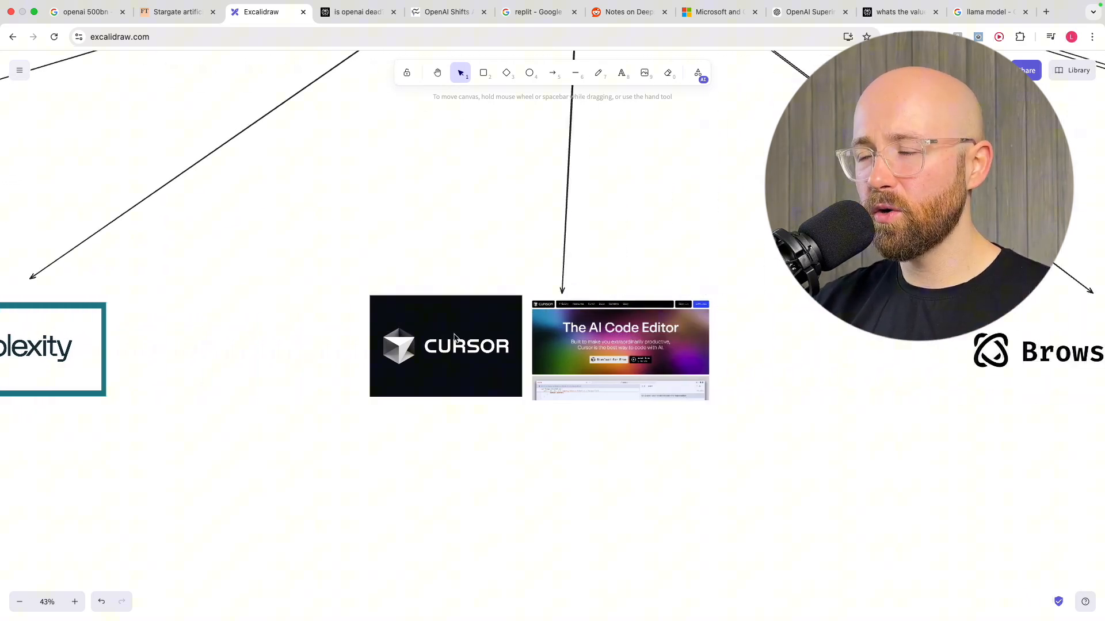
pyautogui.scroll(-3)
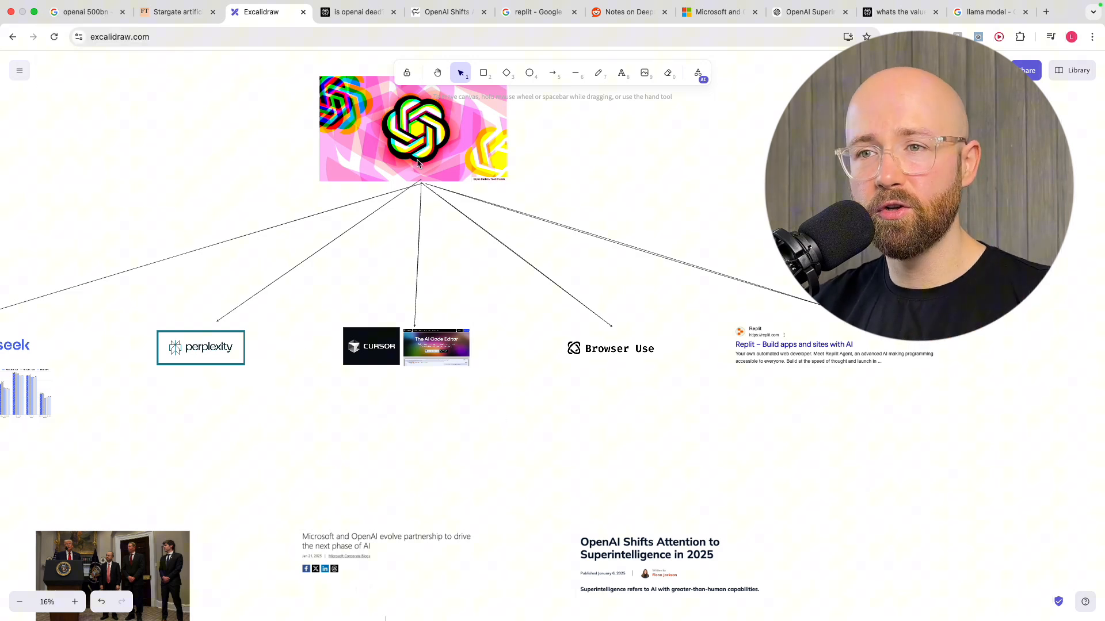
pyautogui.moveTo(511, 381)
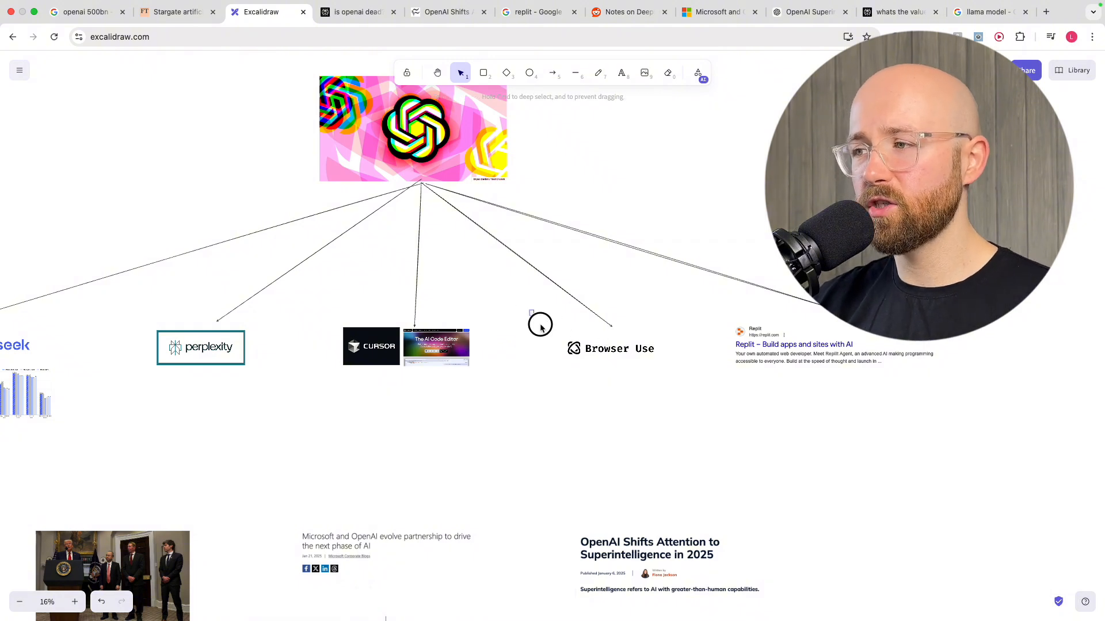
pyautogui.moveTo(718, 427)
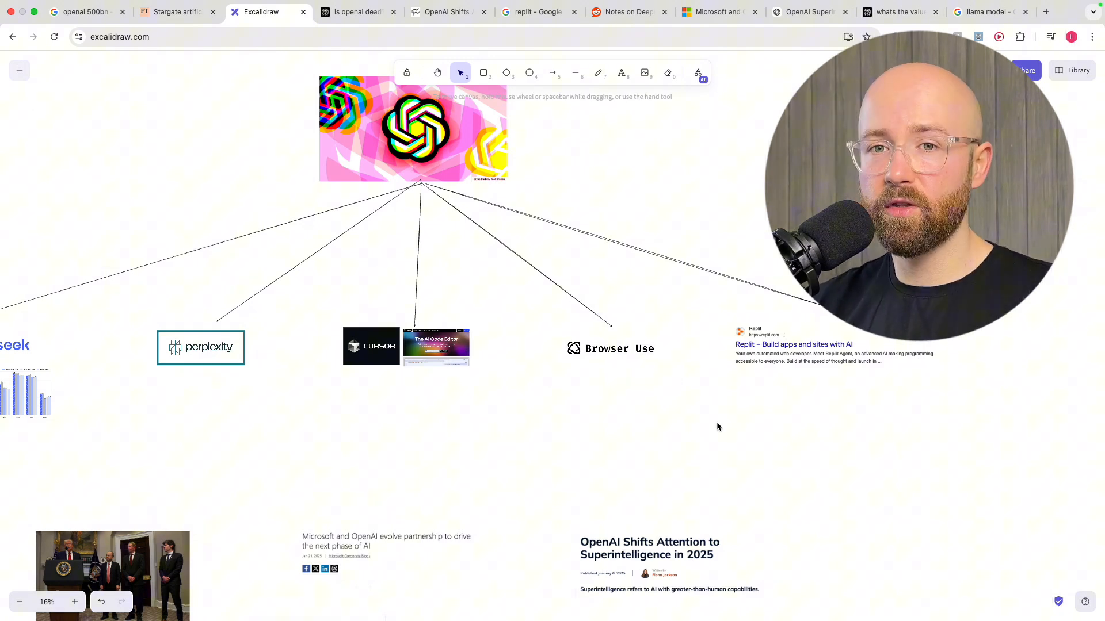
pyautogui.click(611, 348)
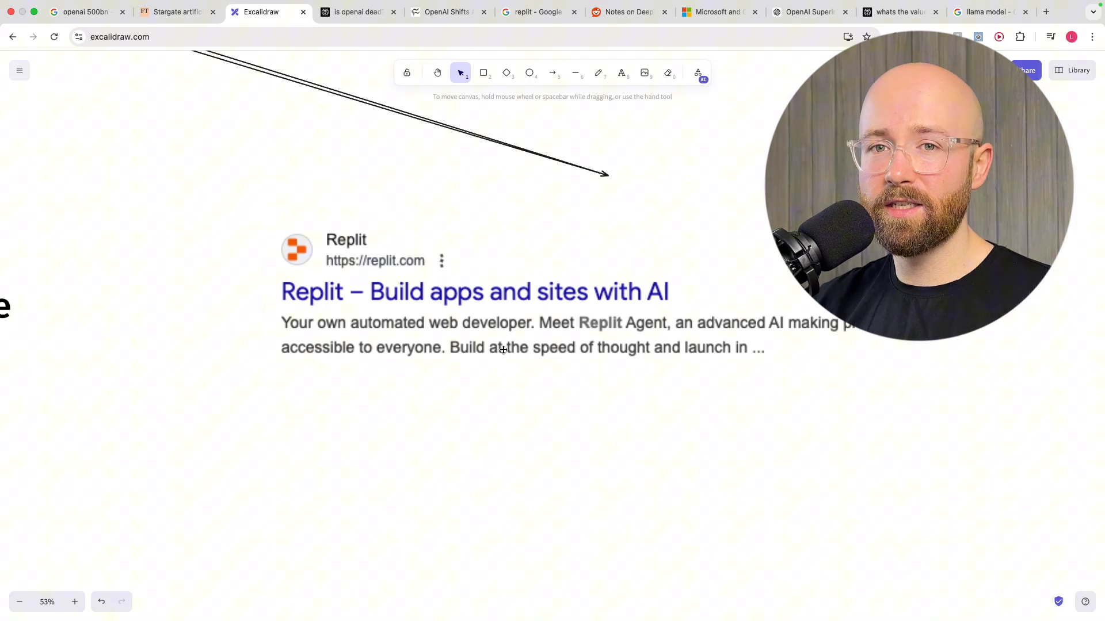
pyautogui.scroll(-3)
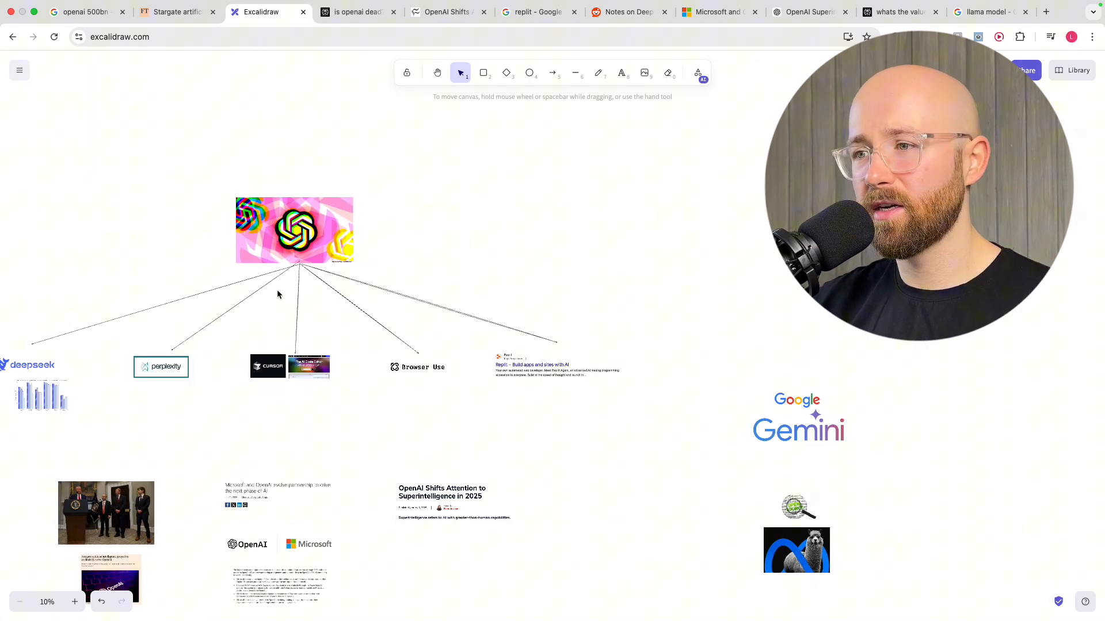
pyautogui.moveTo(288, 366)
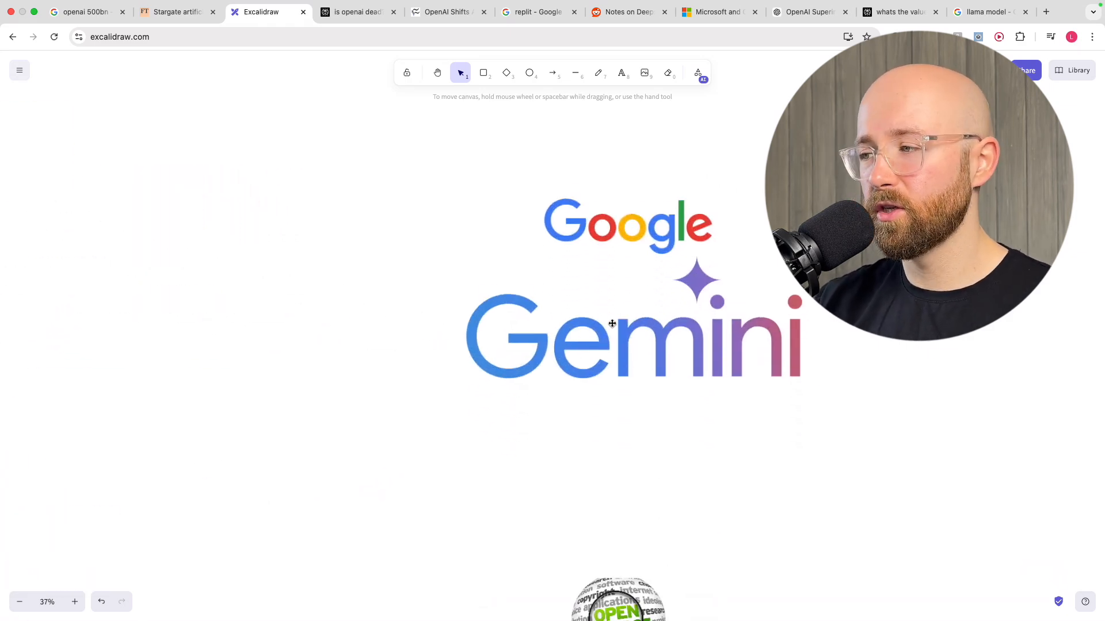
pyautogui.scroll(-3)
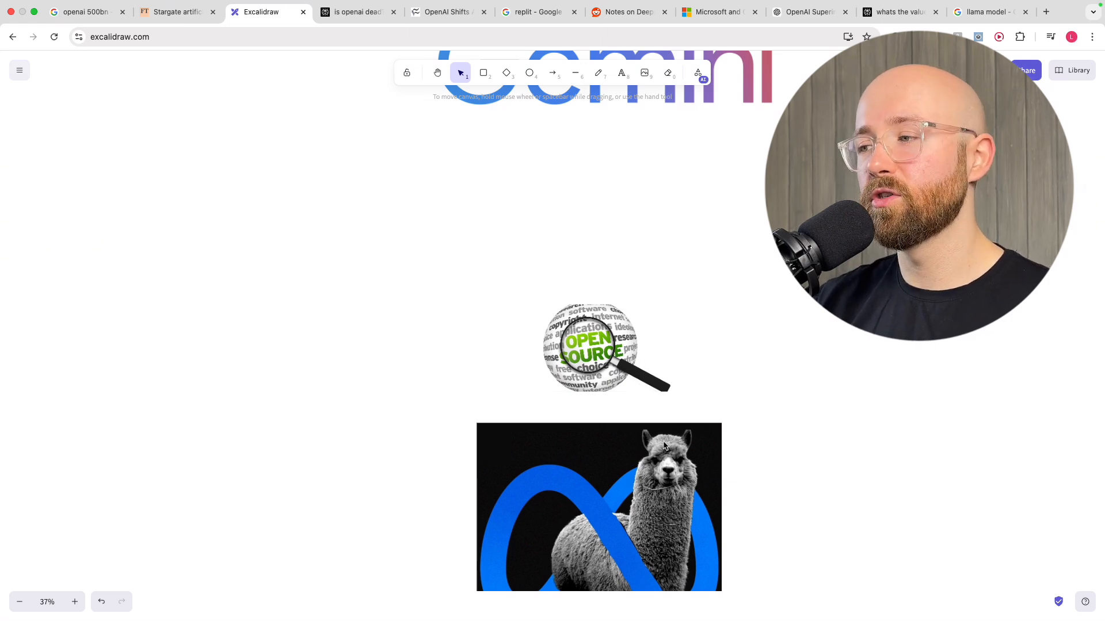
pyautogui.scroll(-3)
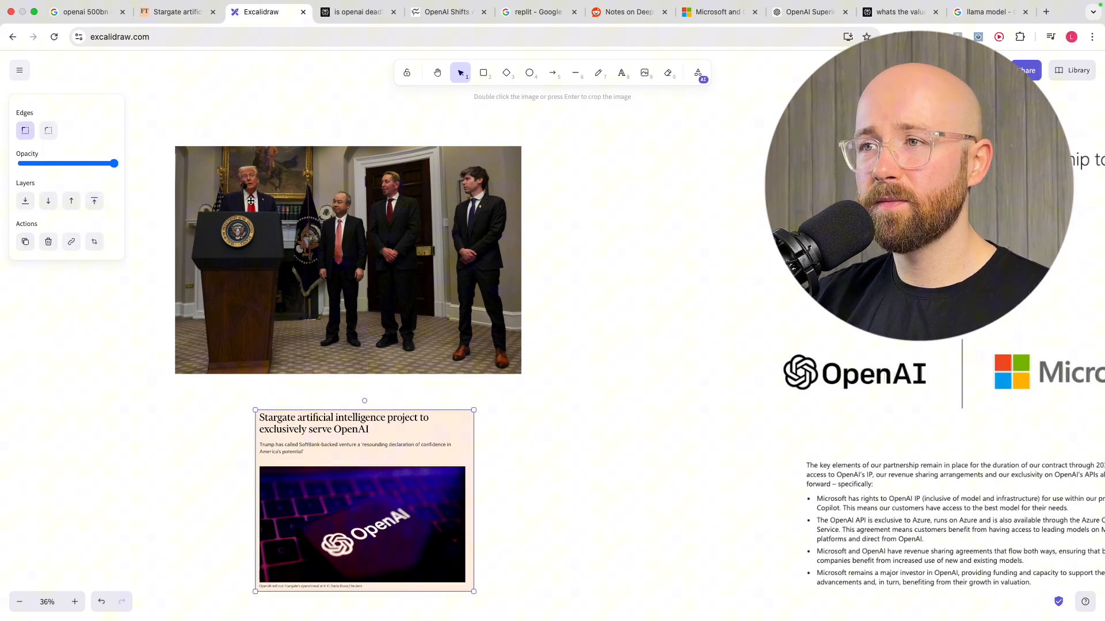
pyautogui.moveTo(398, 478)
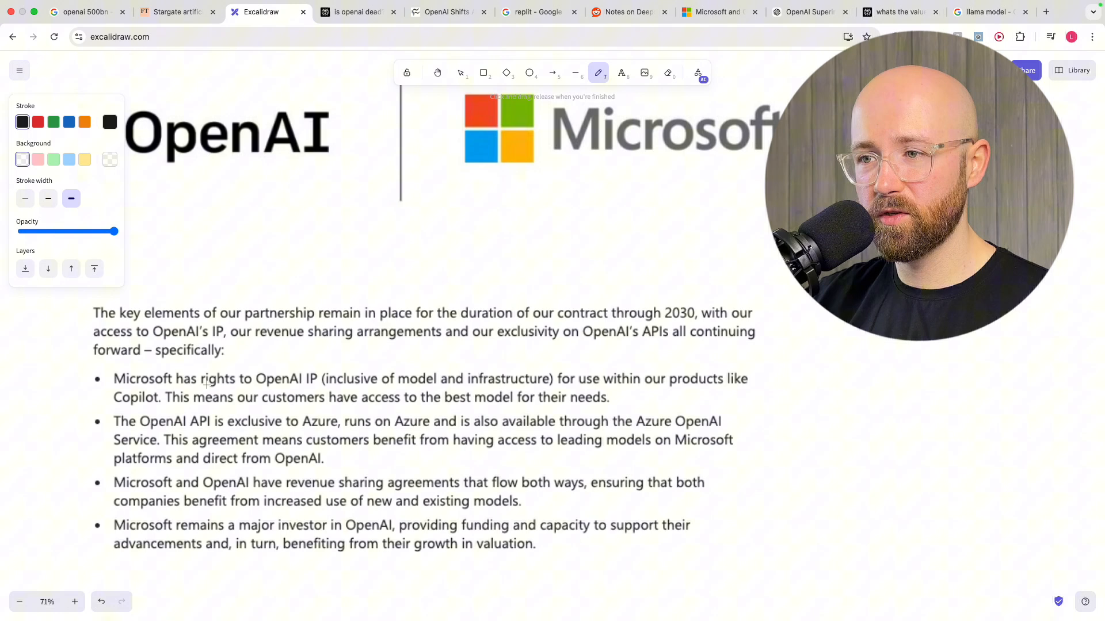
# Underline Microsoft's rights to OpenAI IP in black, then thin the stroke width.
pyautogui.moveTo(113, 390); pyautogui.dragTo(256, 392)
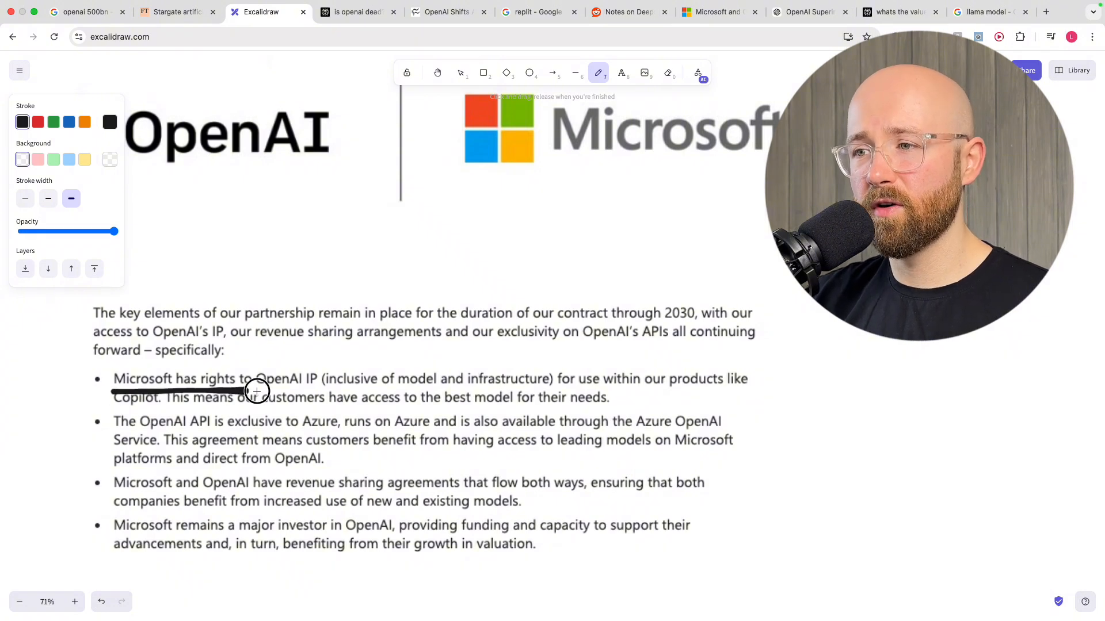
pyautogui.moveTo(239, 389); pyautogui.dragTo(327, 387)
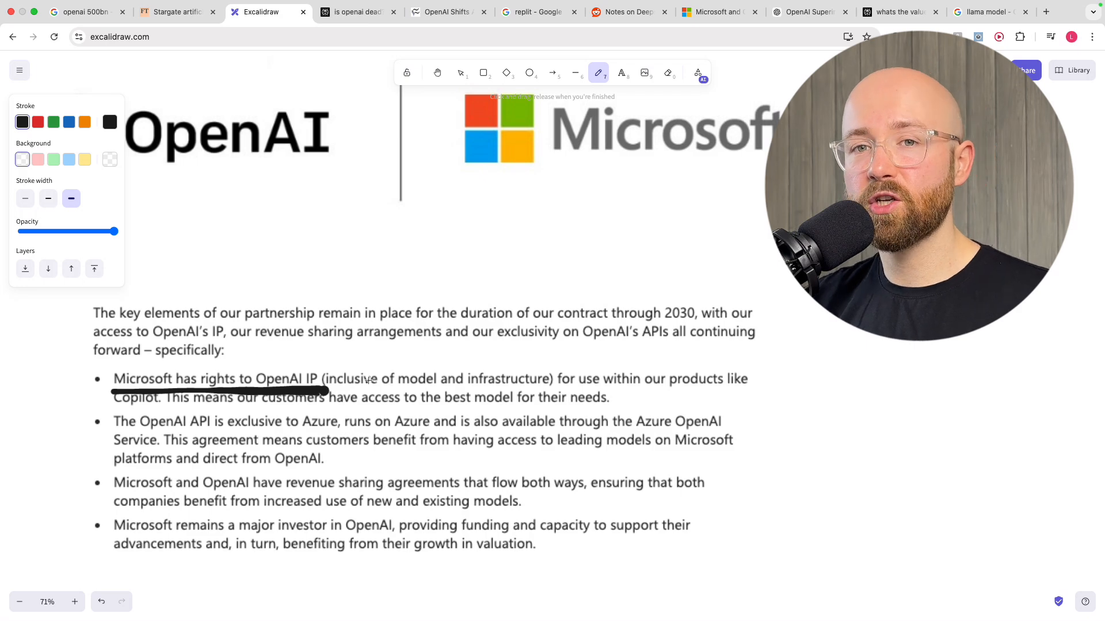
pyautogui.click(24, 198)
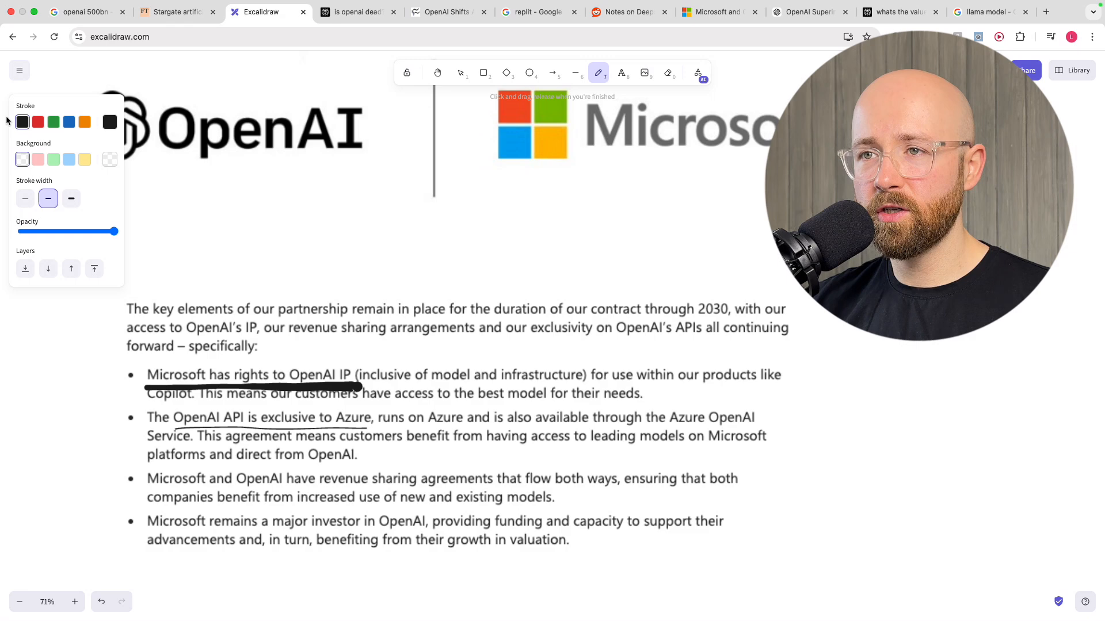
# Underline Azure API exclusivity, revenue sharing and part of the investor bullet in red.
pyautogui.click(38, 122)
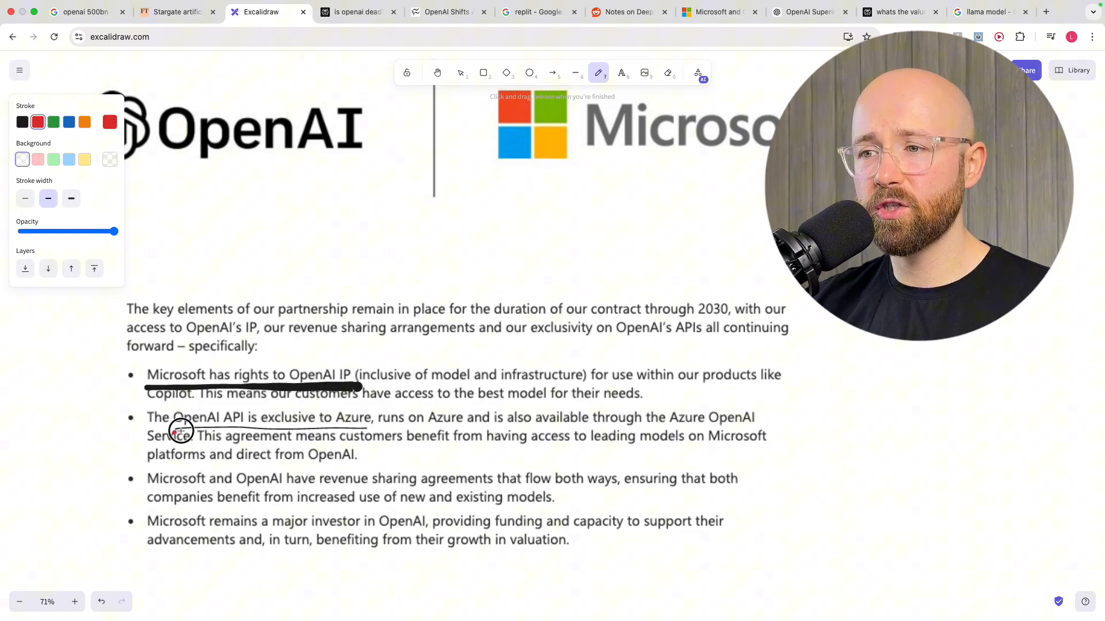
pyautogui.moveTo(176, 431); pyautogui.dragTo(370, 428)
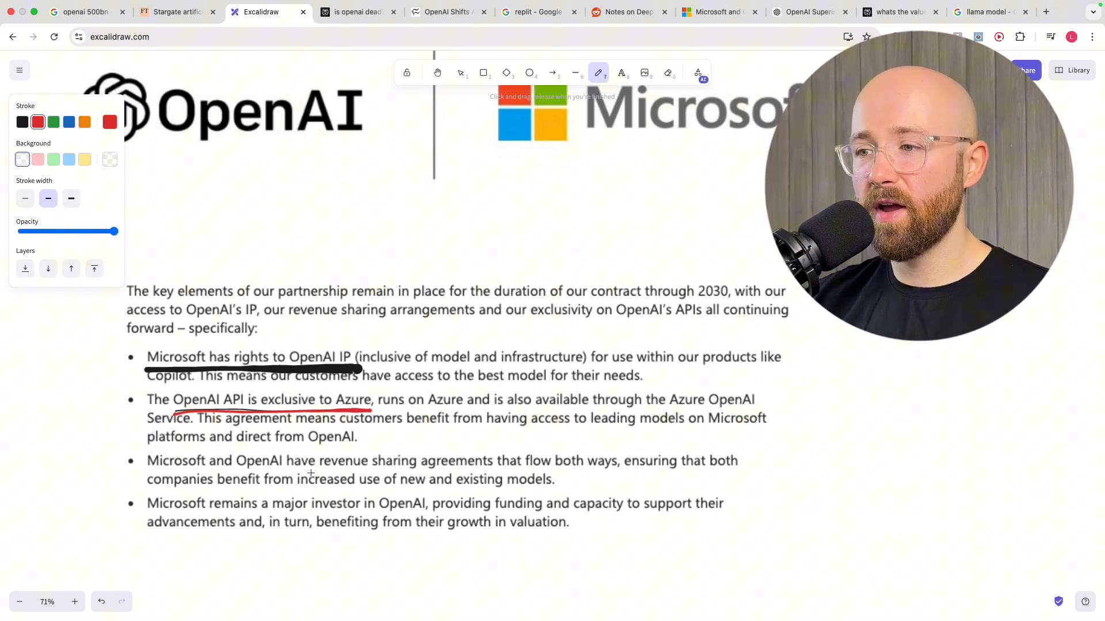
pyautogui.moveTo(310, 469); pyautogui.dragTo(512, 465)
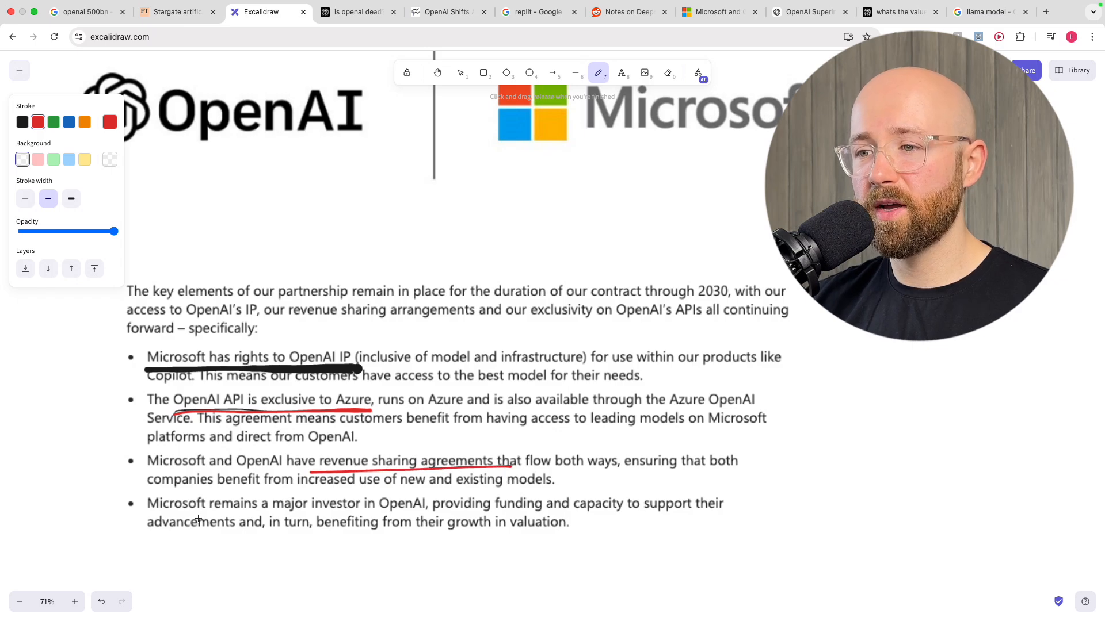
pyautogui.moveTo(280, 519); pyautogui.dragTo(437, 519)
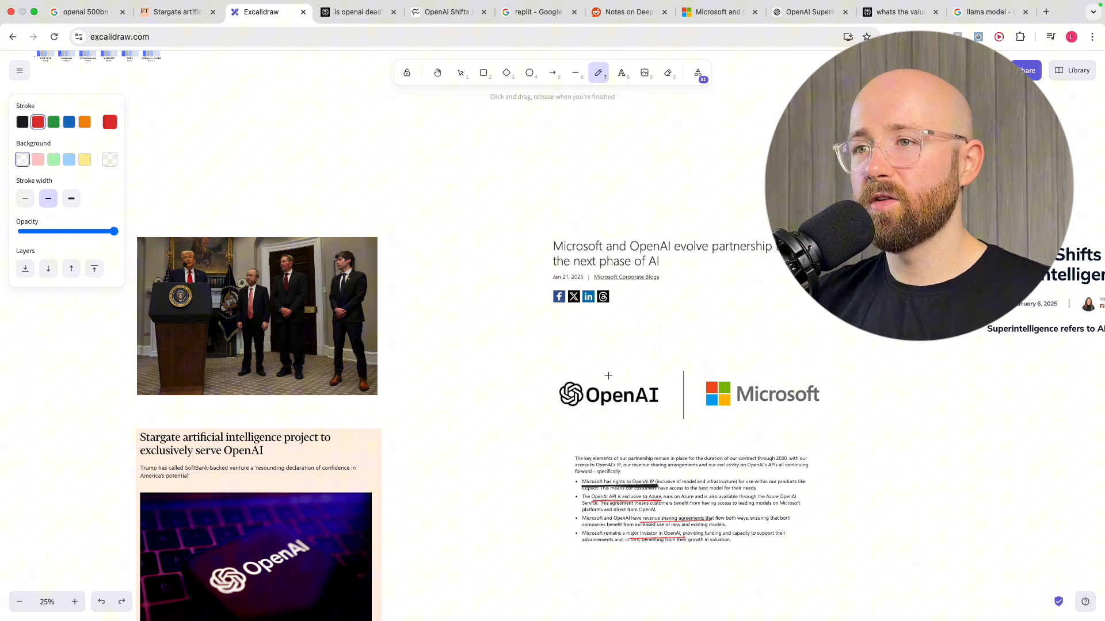
# Zoom out across the board toward the Gemini logo and superintelligence article.
pyautogui.scroll(-3)
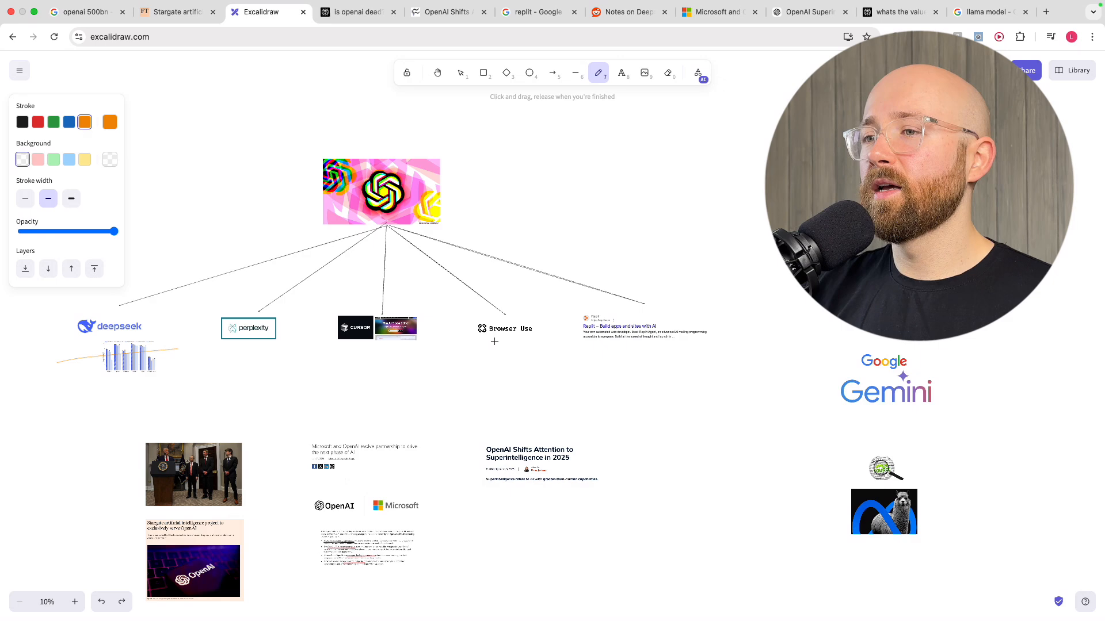
pyautogui.scroll(-3)
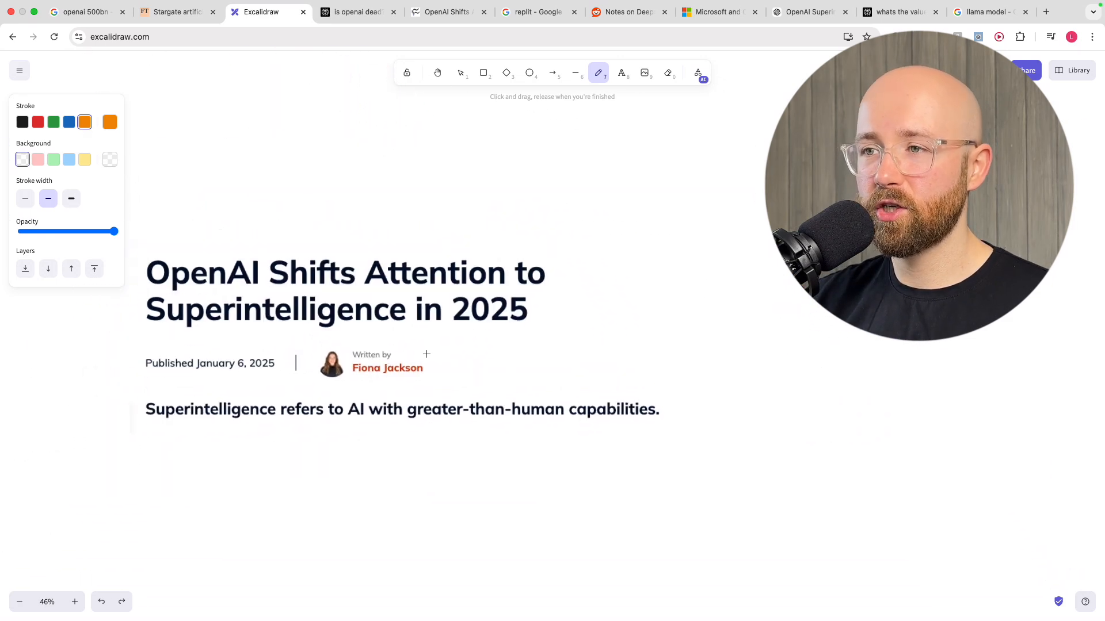
pyautogui.scroll(-3)
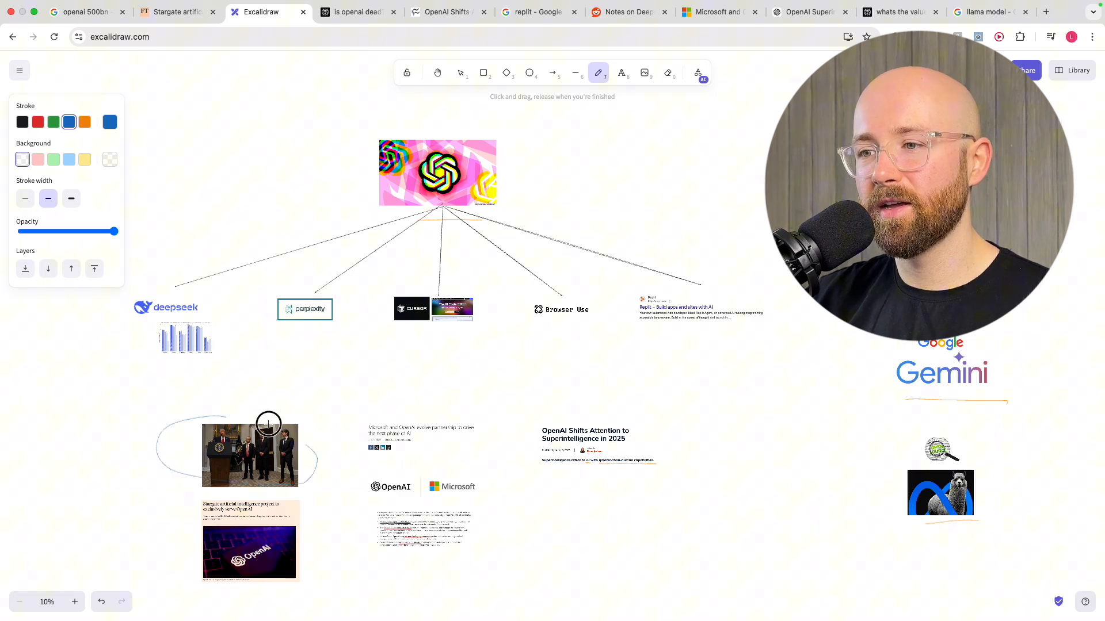
# Draw a blue loop around the White House Stargate photo.
pyautogui.moveTo(367, 458); pyautogui.dragTo(514, 507)
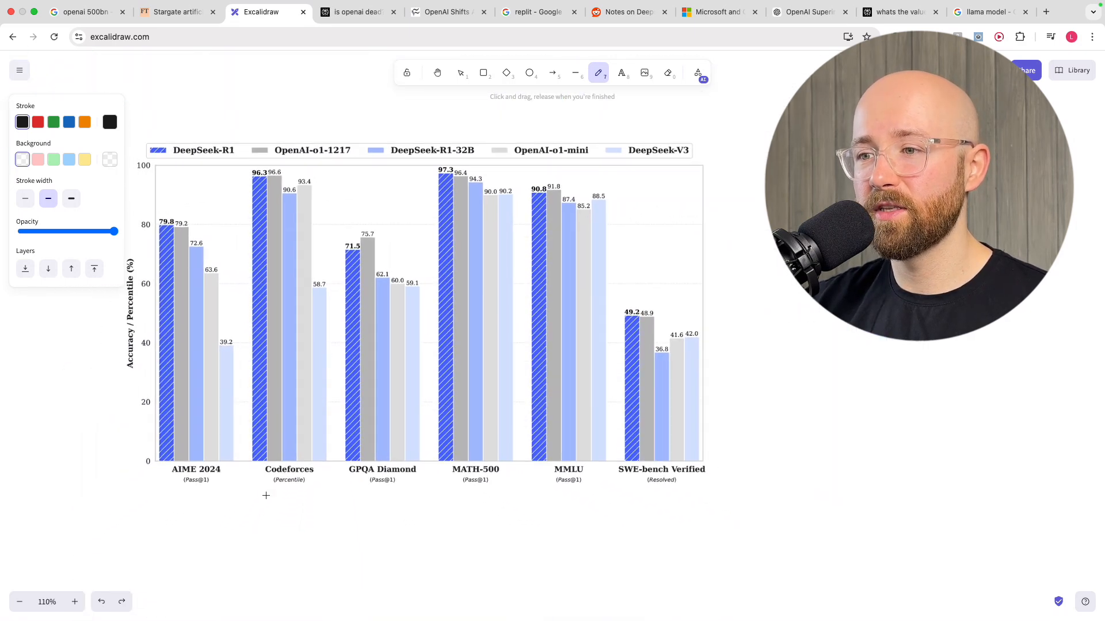
# Underline AIME 2024 and the remaining benchmark labels through SWE-bench Verified in black.
pyautogui.moveTo(261, 495); pyautogui.dragTo(310, 493)
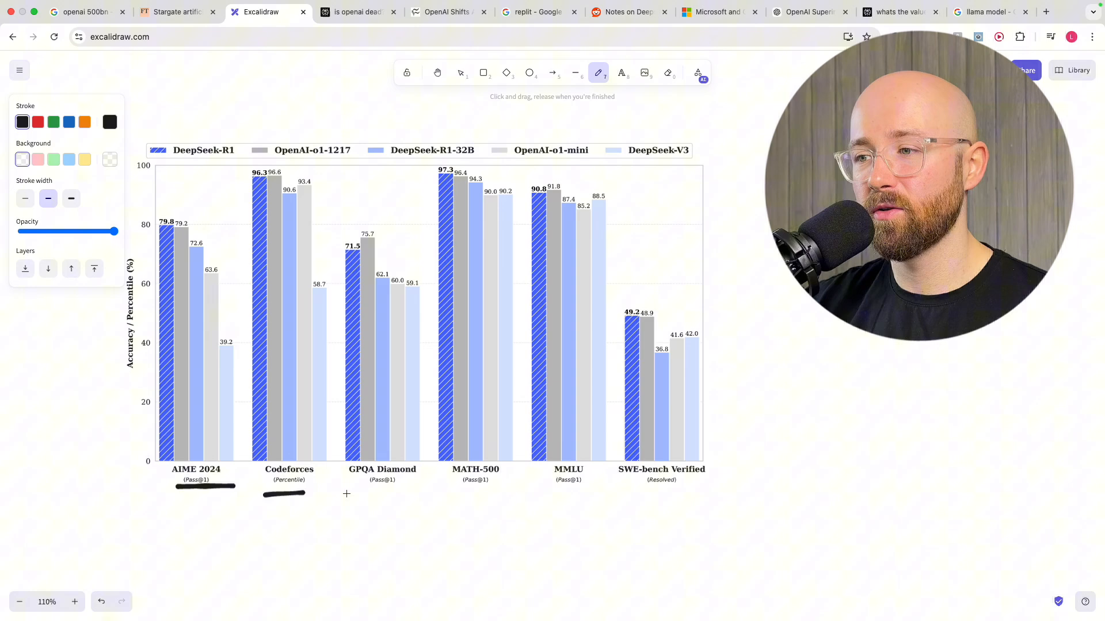
pyautogui.moveTo(356, 493); pyautogui.dragTo(708, 491)
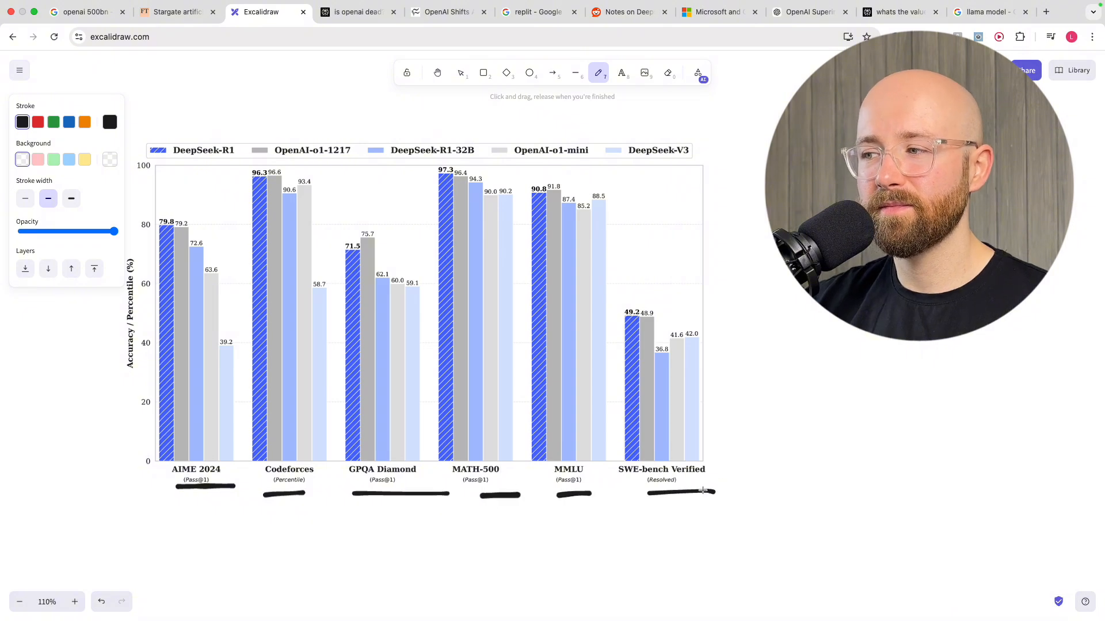